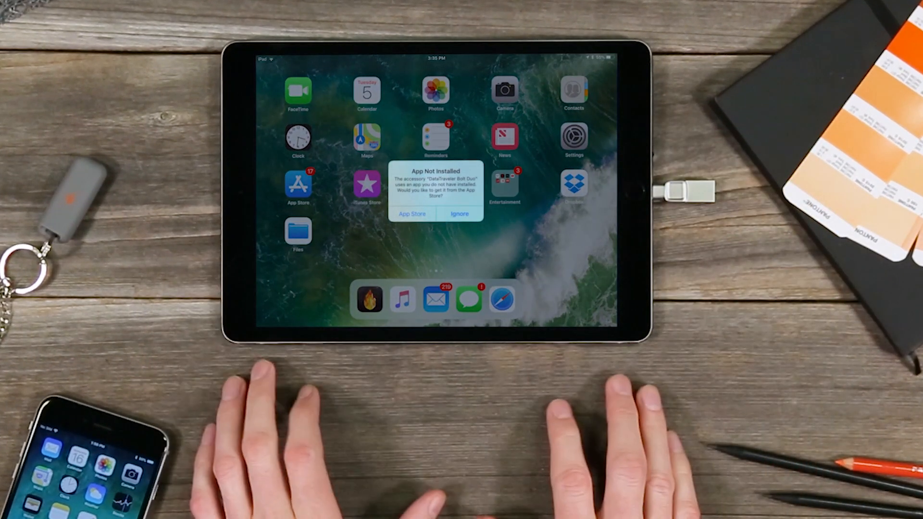
Install the missing Bolt app from the App Store via the App Not Installed alert.
left_click(412, 213)
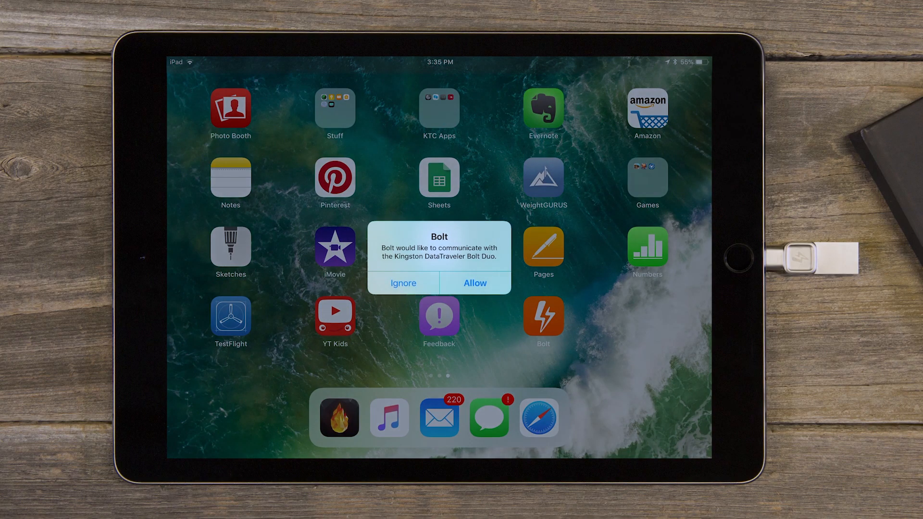
Allow Bolt to communicate with the DataTraveler Bolt Duo drive.
left_click(474, 283)
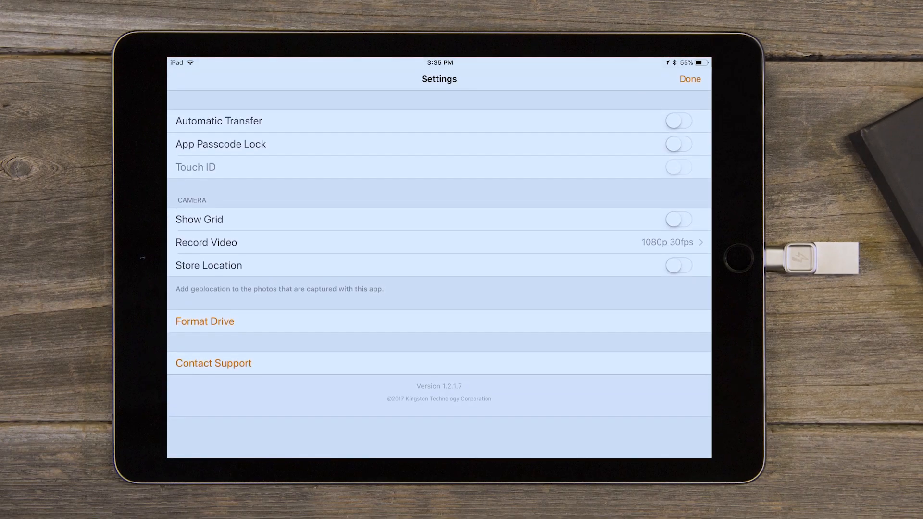
Enable App Passcode Lock with Touch ID, then relaunch Bolt to the authentication prompt.
left_click(678, 143)
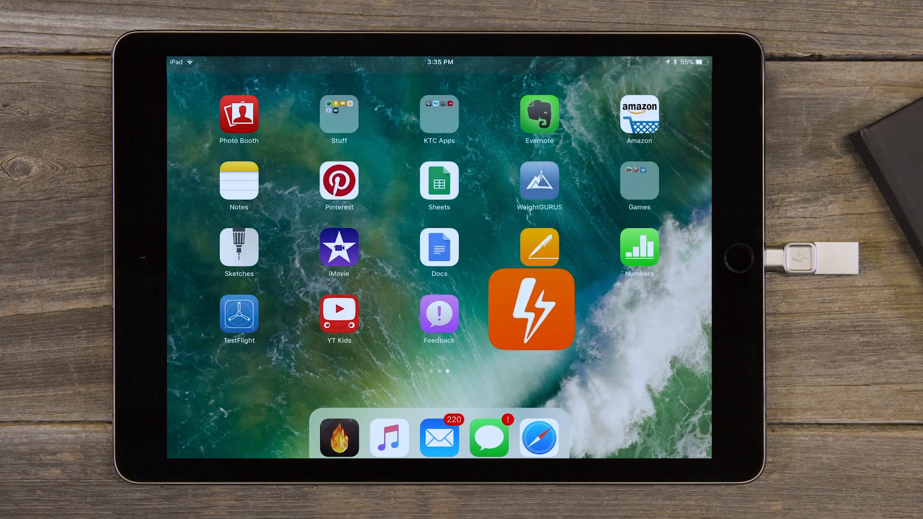
left_click(530, 309)
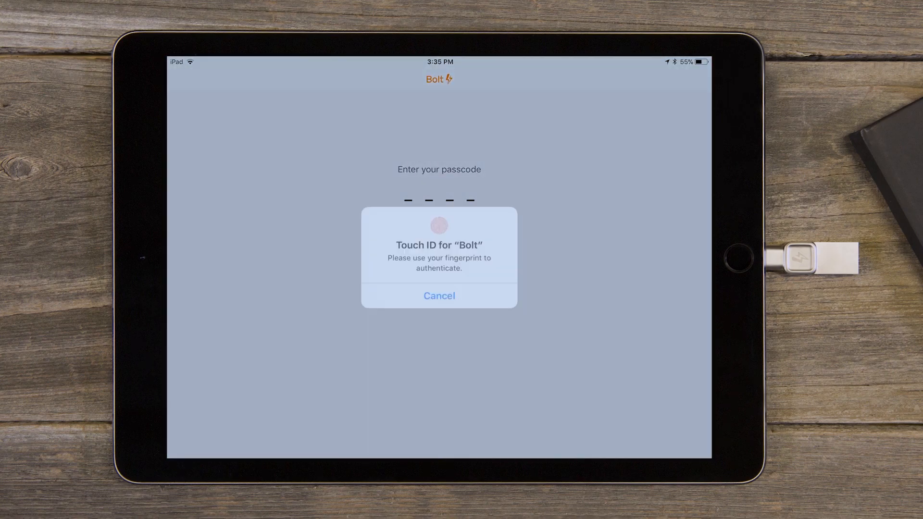